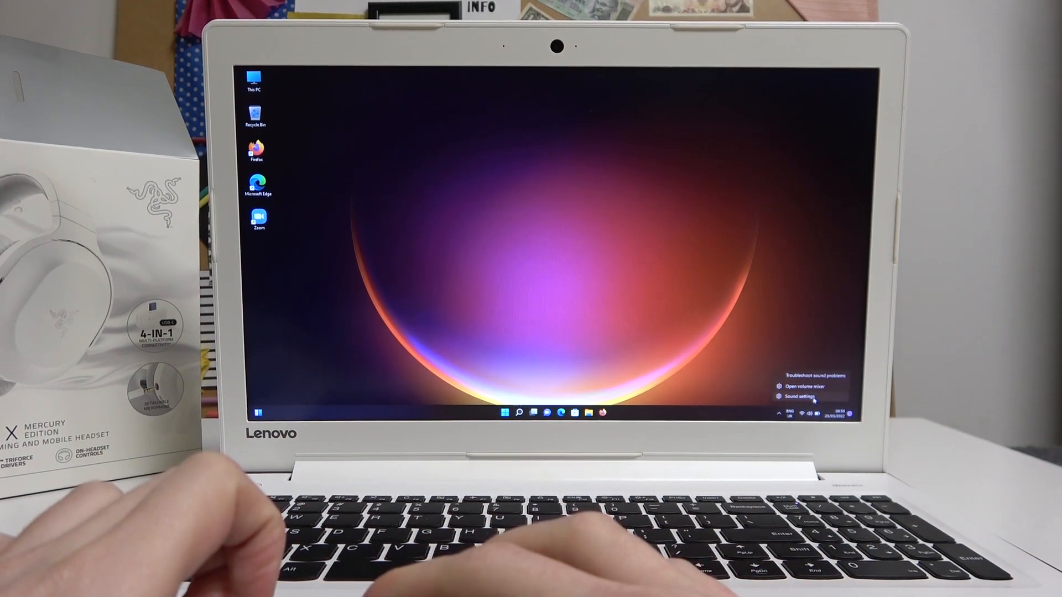
Dismiss the sound settings and return to the plain desktop
left_click(798, 399)
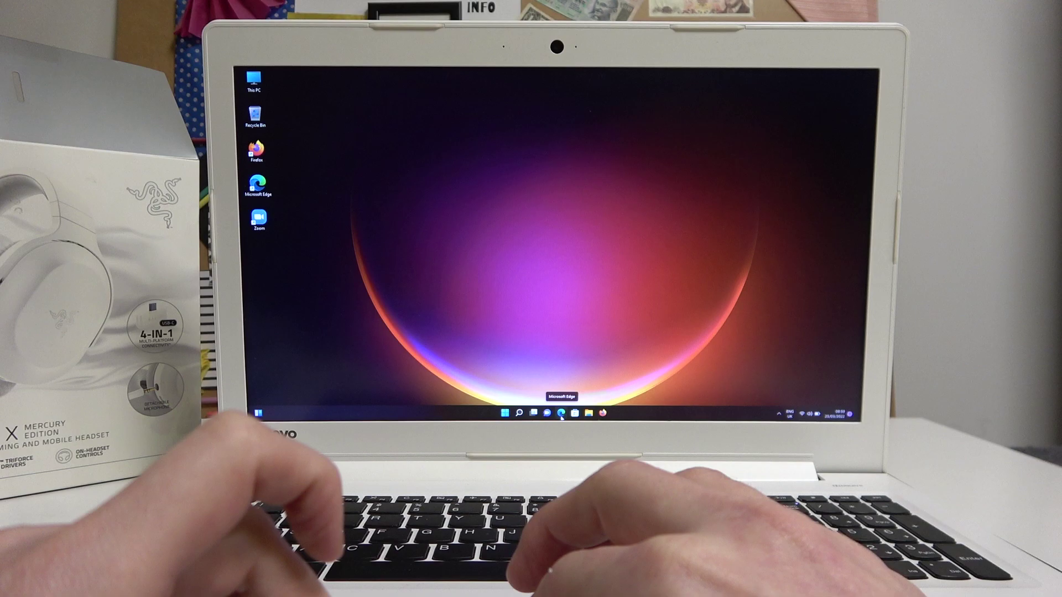
Go to YouTube in Edge and open the first HardReset.info search result video
left_click(559, 413)
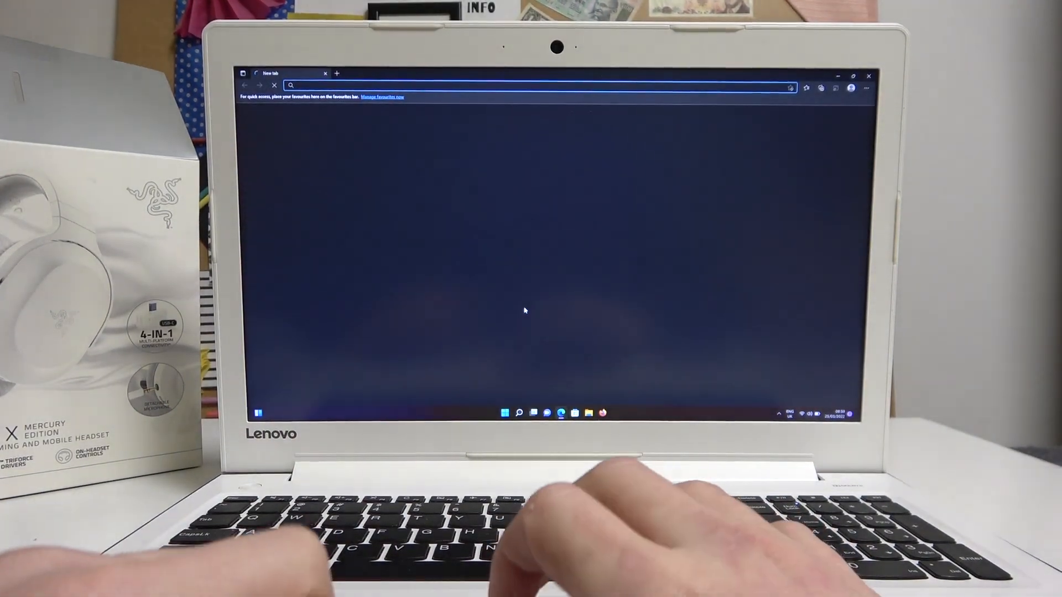
type("youtube.pl")
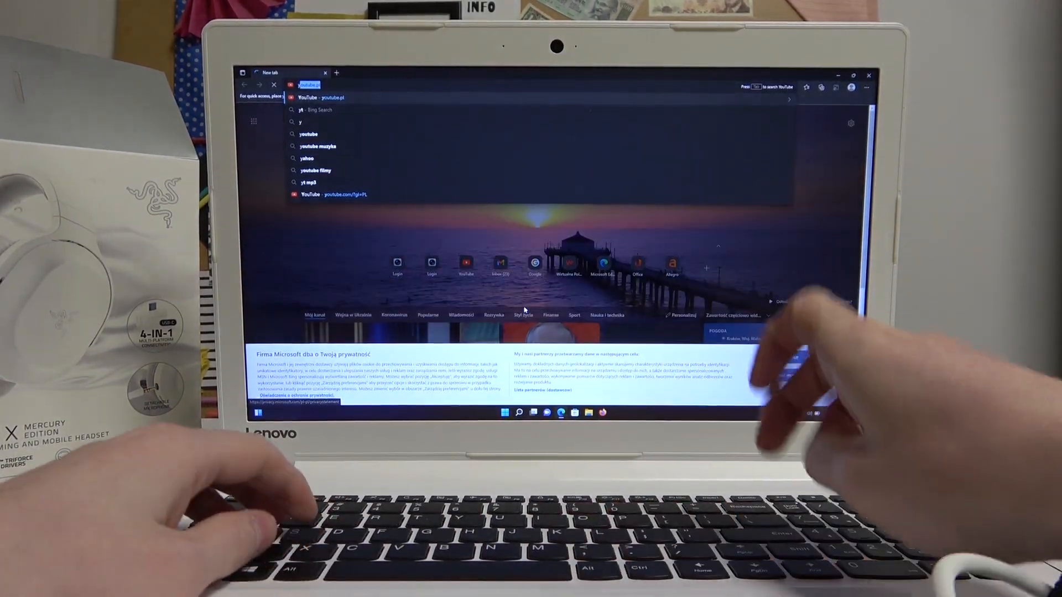
key("Enter")
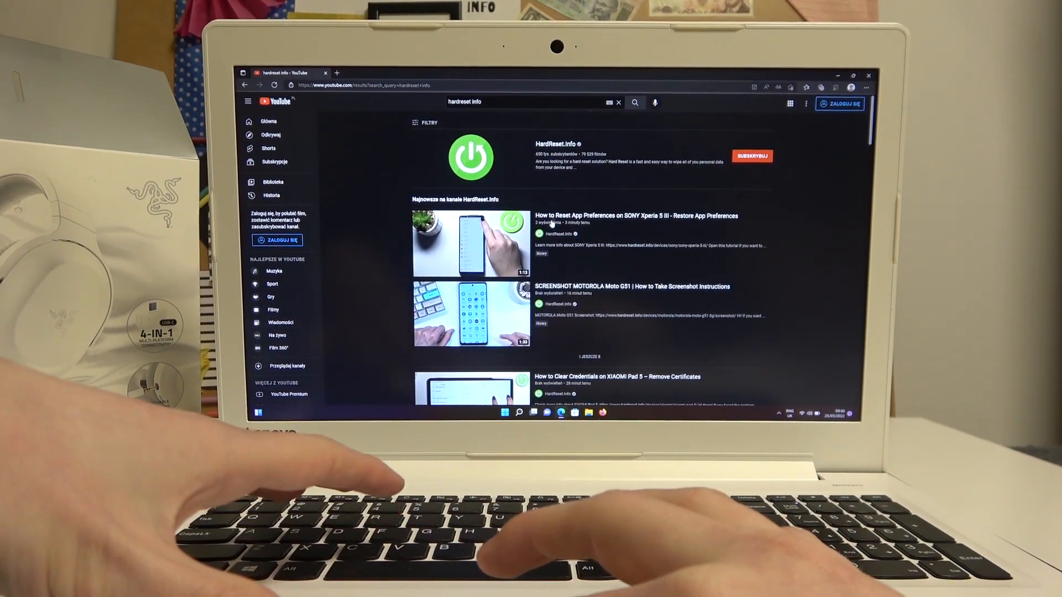
left_click(470, 241)
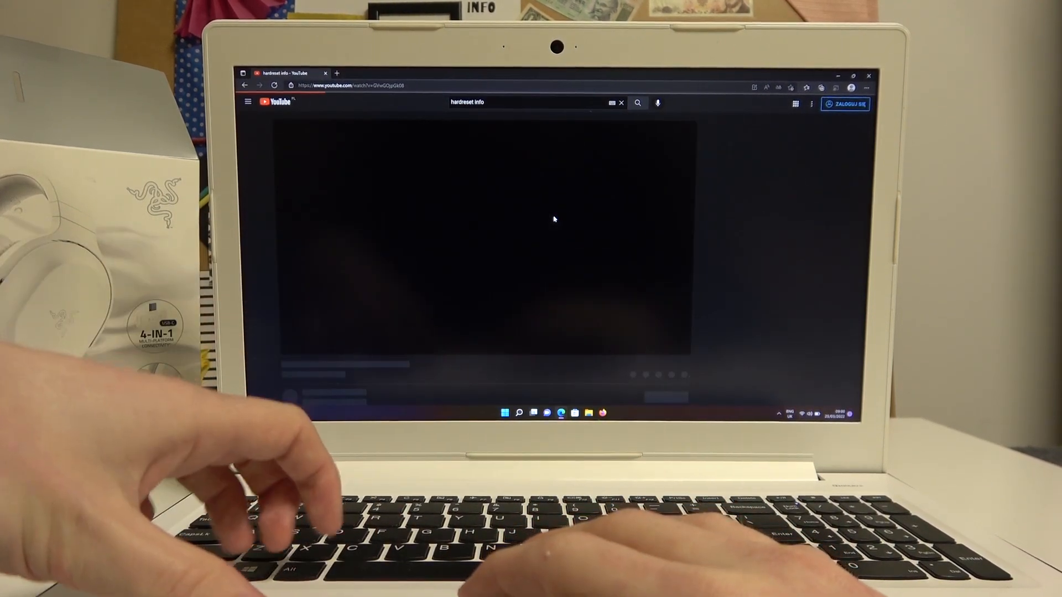